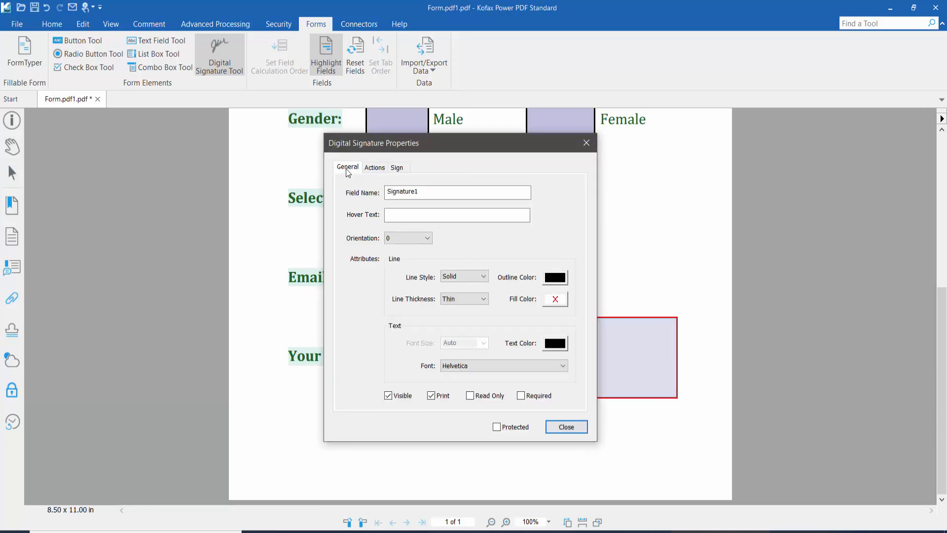
- Show the Line Style options for the Signature1 field's outline
click(463, 276)
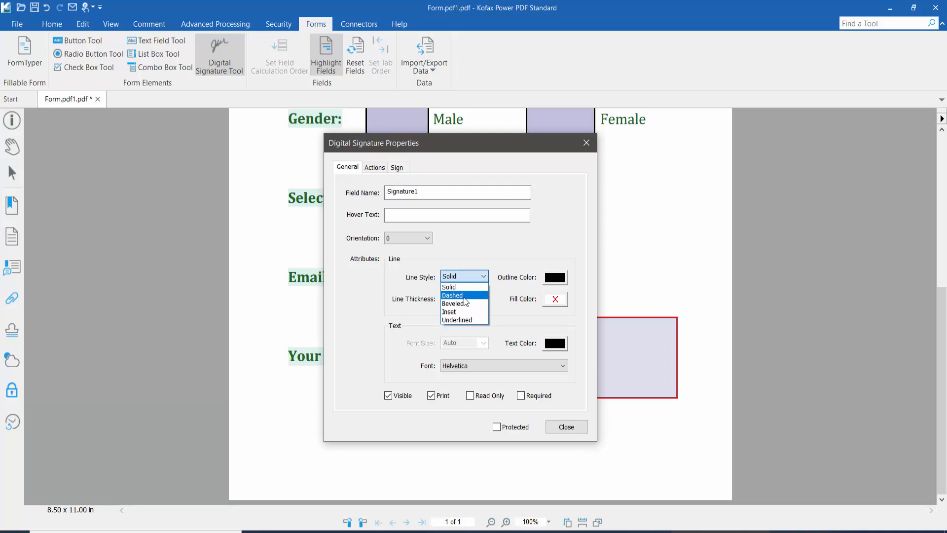
- Keep the Signature1 field's outline style set to Solid
click(554, 343)
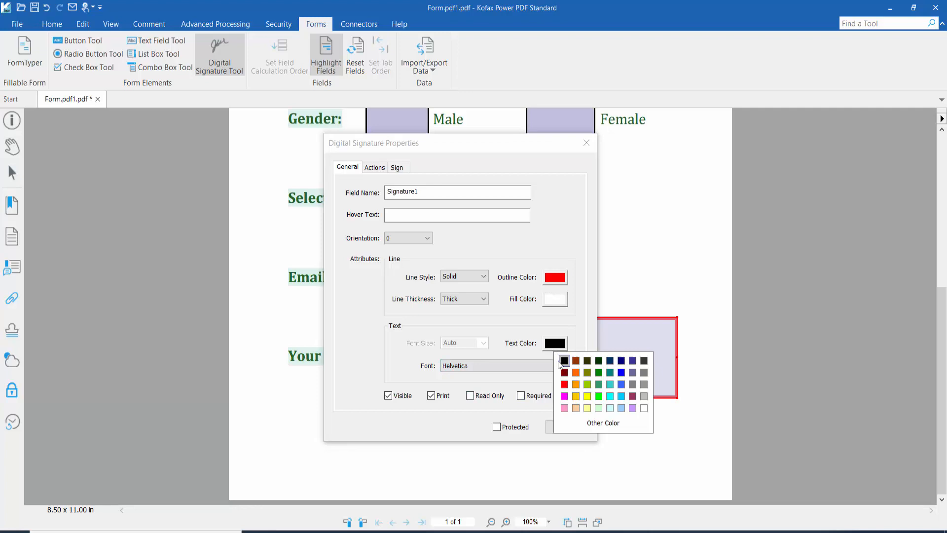